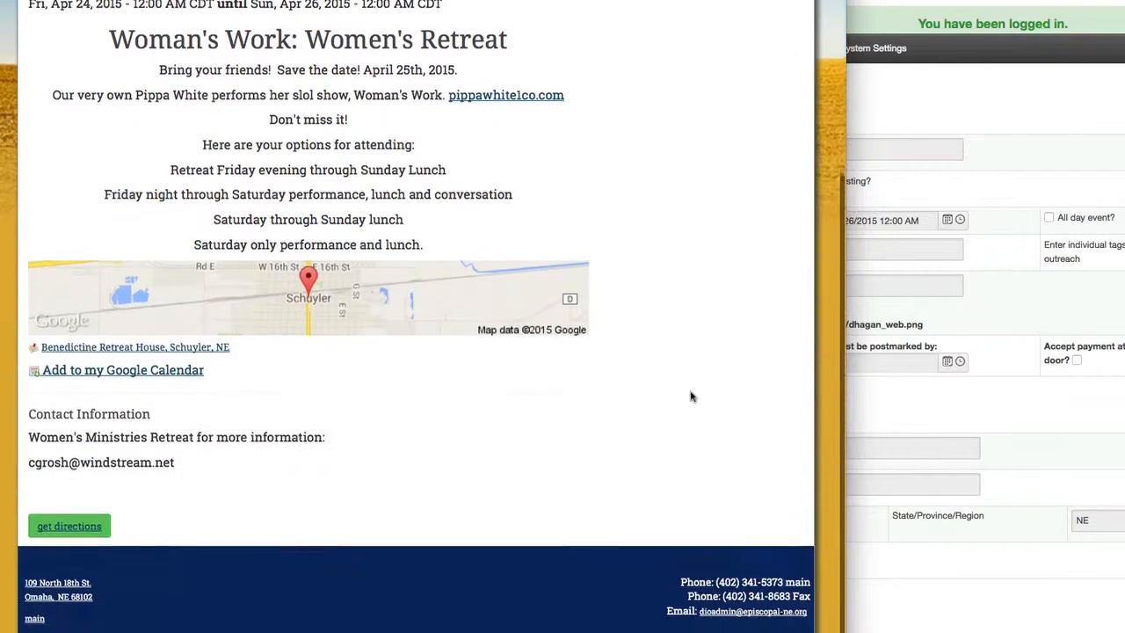
Step: Scroll up through the published Woman's Work: Women's Retreat event page to review its details
{"action": "scroll", "scroll_direction": "up", "scroll_amount": 3}
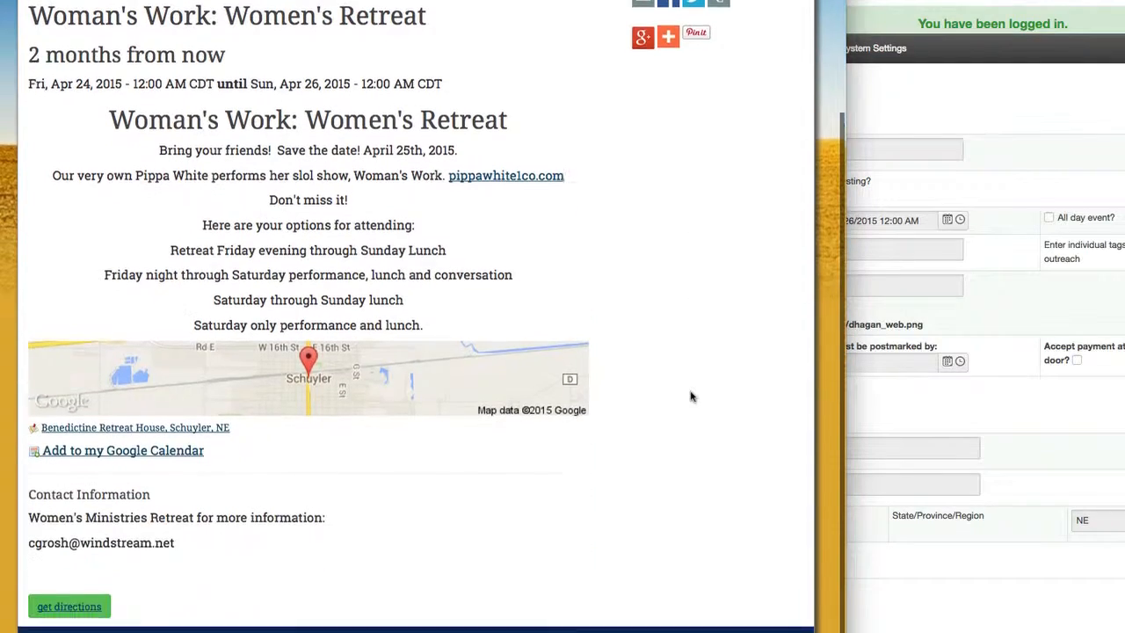
{"action": "scroll", "scroll_direction": "up", "scroll_amount": 3}
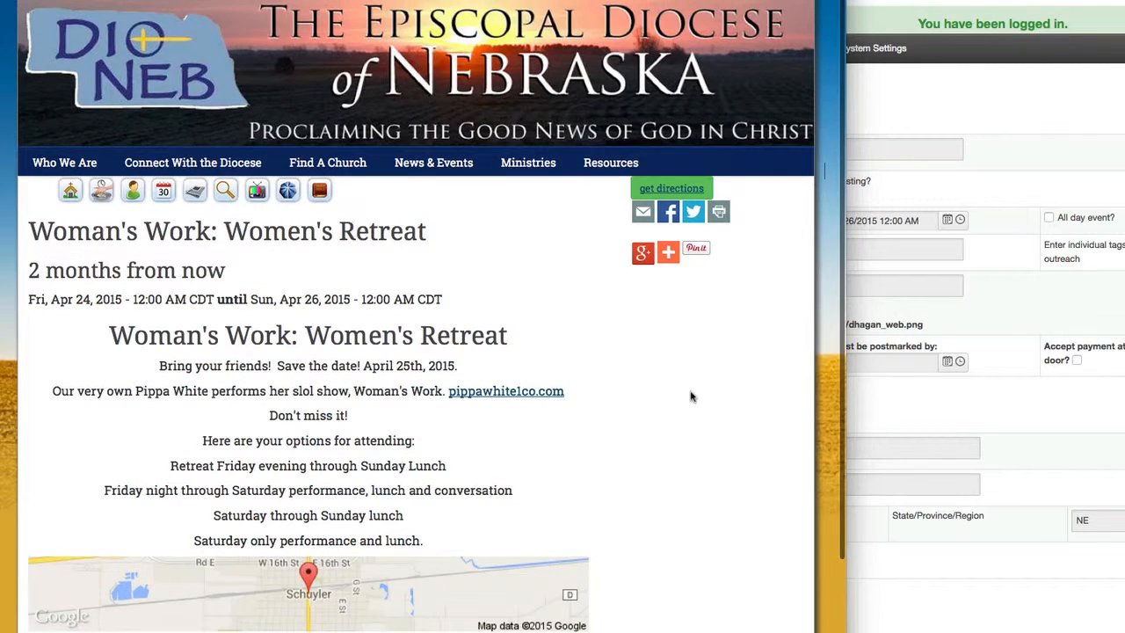
{"action": "mouse_move", "coordinate": [233, 294]}
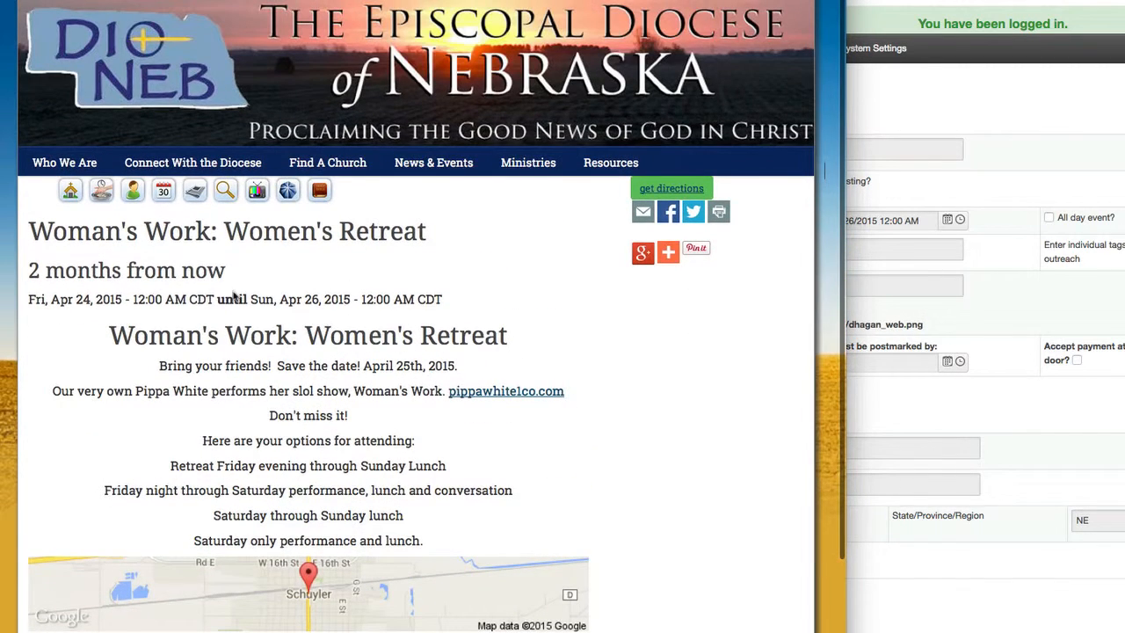
{"action": "mouse_move", "coordinate": [396, 462]}
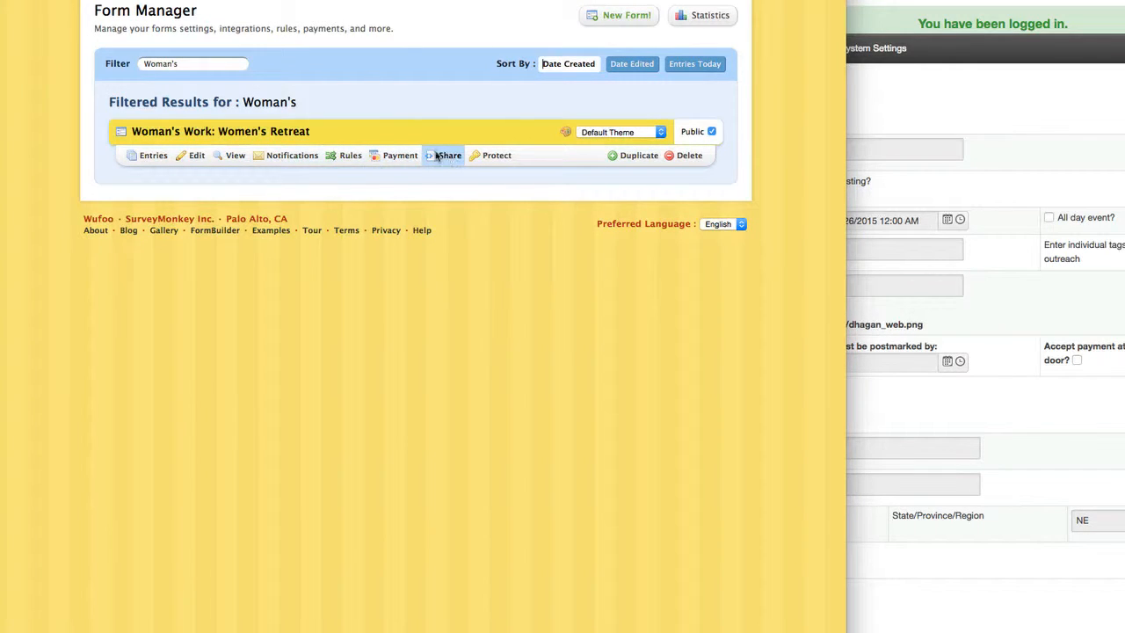
Step: Bring the retreat form's 'Embed Your Form On Your Site' code into view on its Share page
{"action": "left_click", "coordinate": [449, 156]}
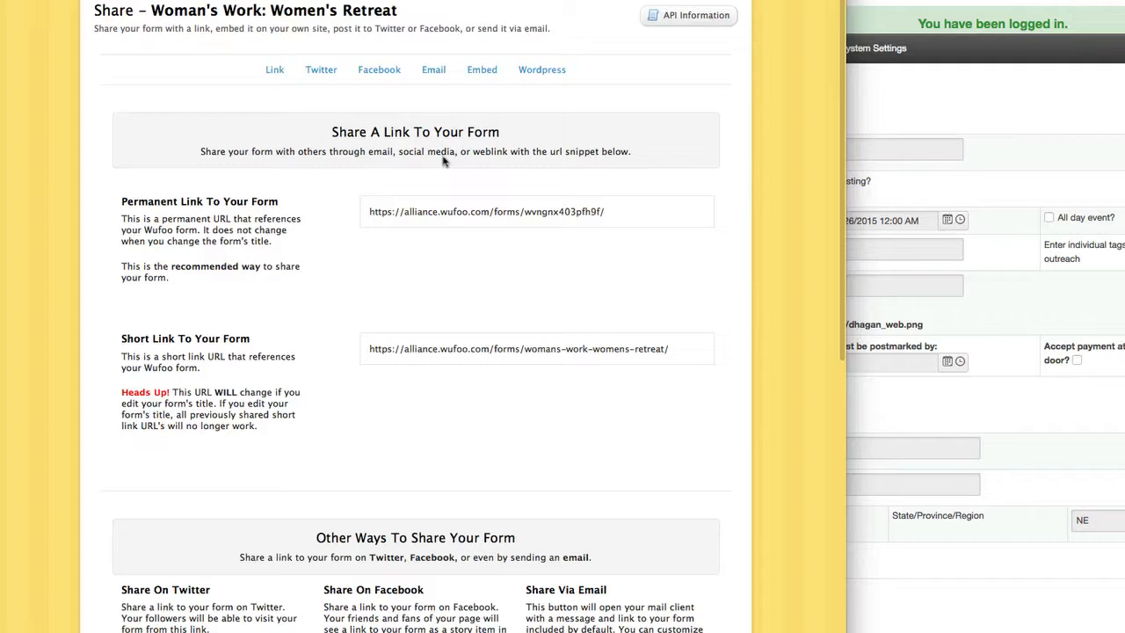
{"action": "scroll", "scroll_direction": "down", "scroll_amount": 3}
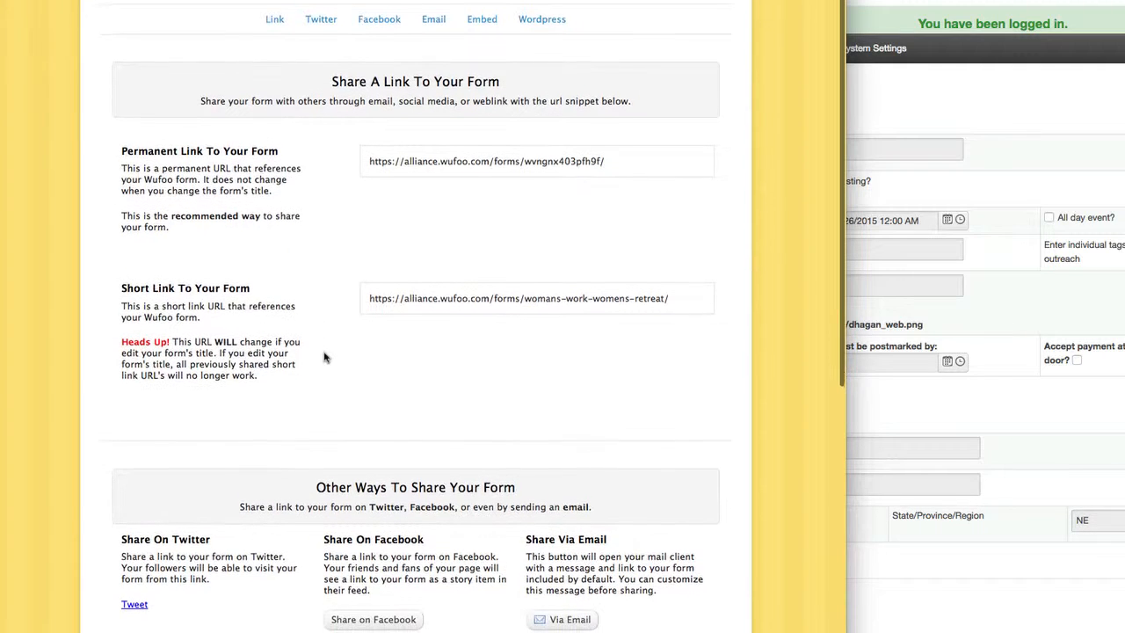
{"action": "scroll", "scroll_direction": "down", "scroll_amount": 3}
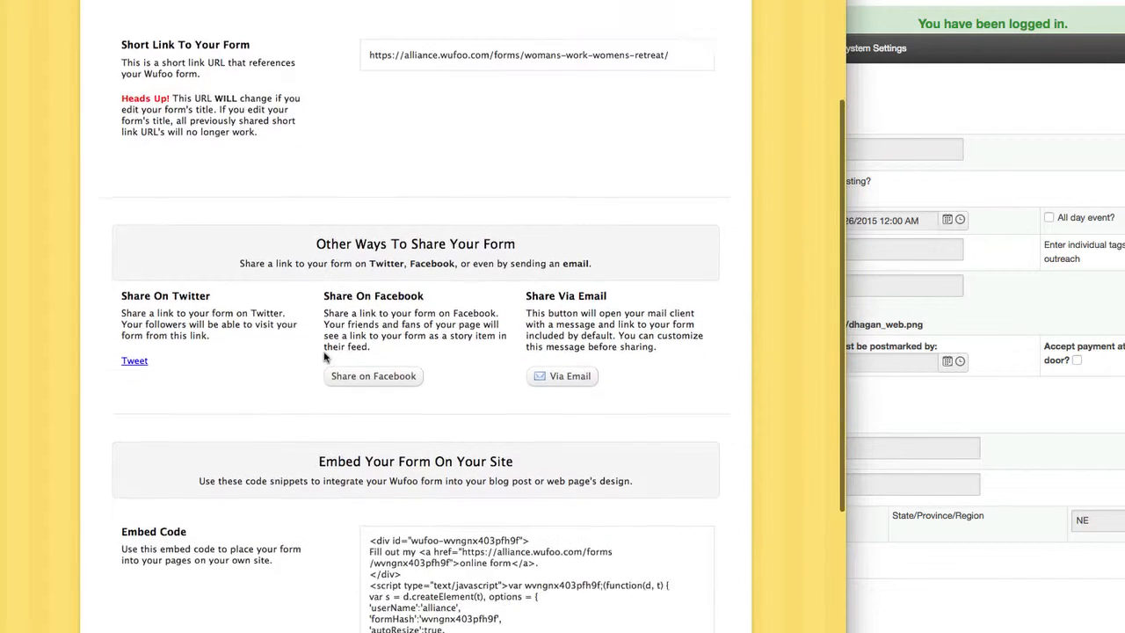
{"action": "scroll", "scroll_direction": "down", "scroll_amount": 3}
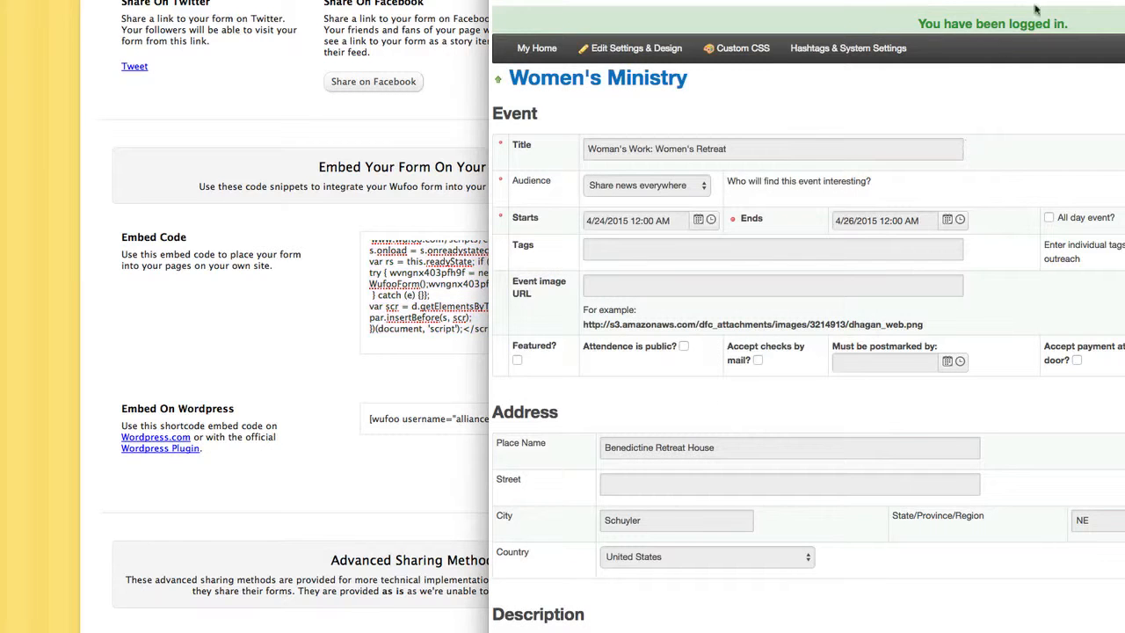
Step: Reach the Alternate registration code field and view its raw HTML source
{"action": "scroll", "scroll_direction": "down", "scroll_amount": 3}
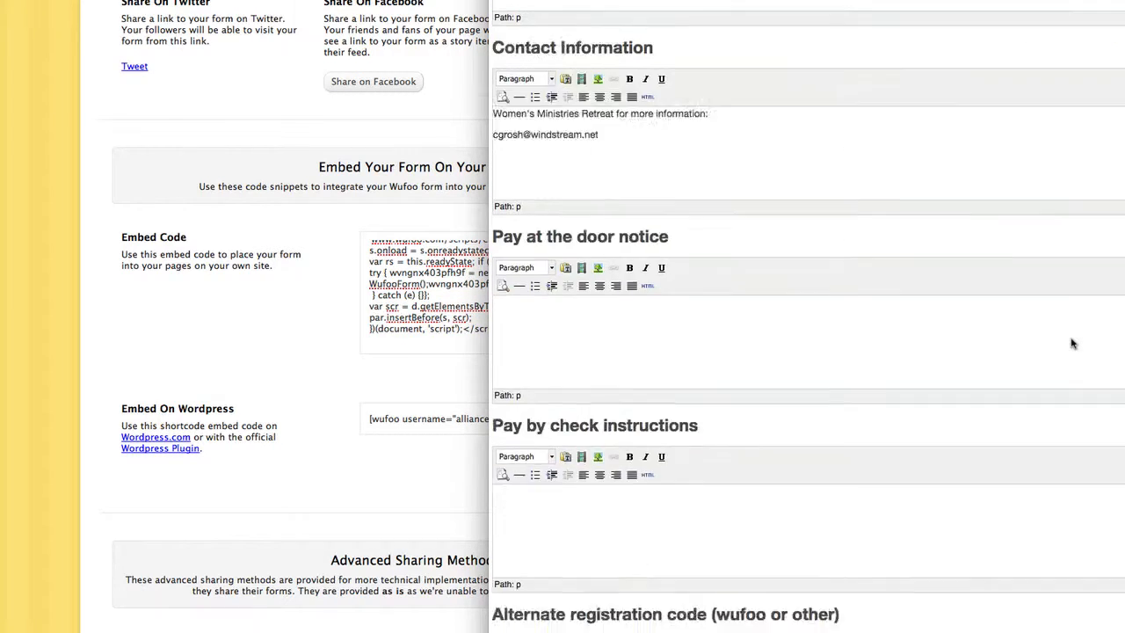
{"action": "scroll", "scroll_direction": "down", "scroll_amount": 3}
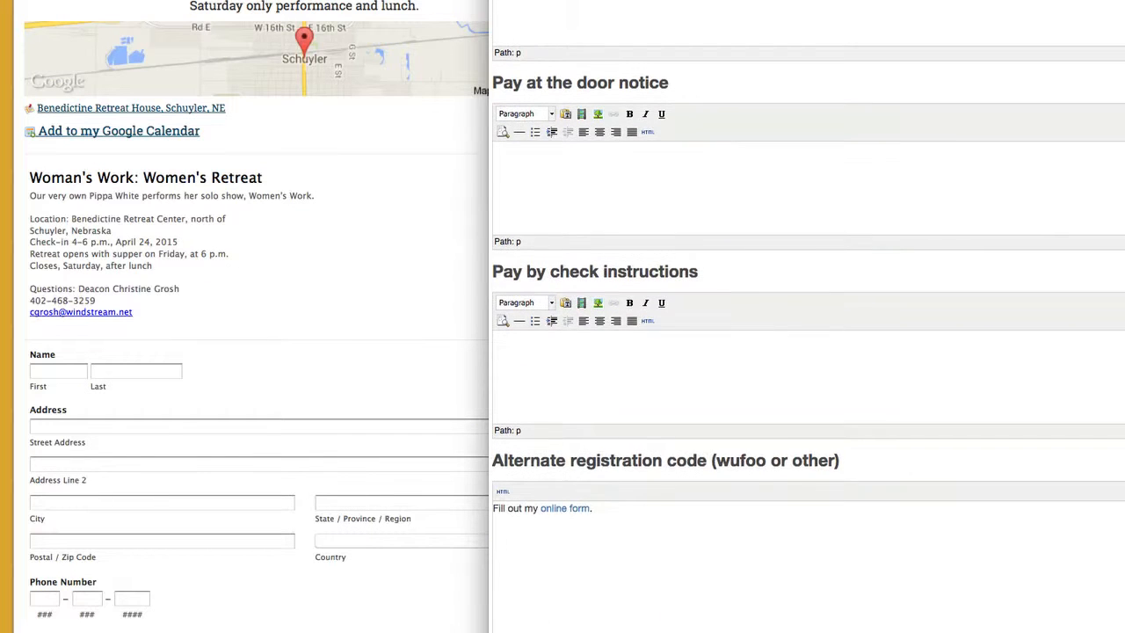
{"action": "left_click", "coordinate": [502, 491]}
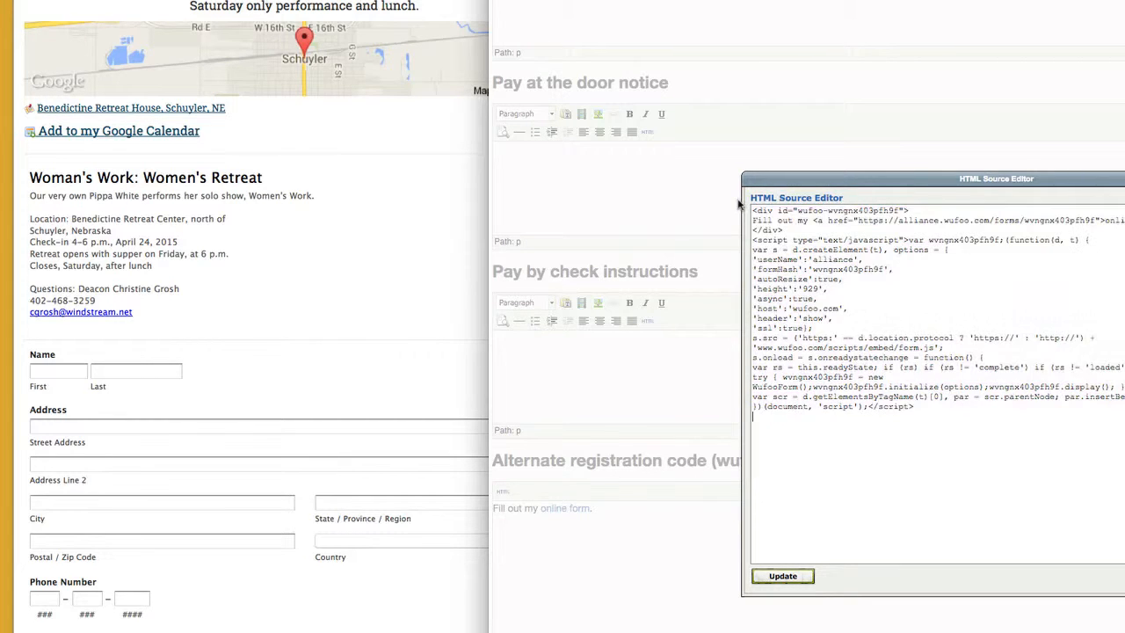
{"action": "mouse_move", "coordinate": [939, 537]}
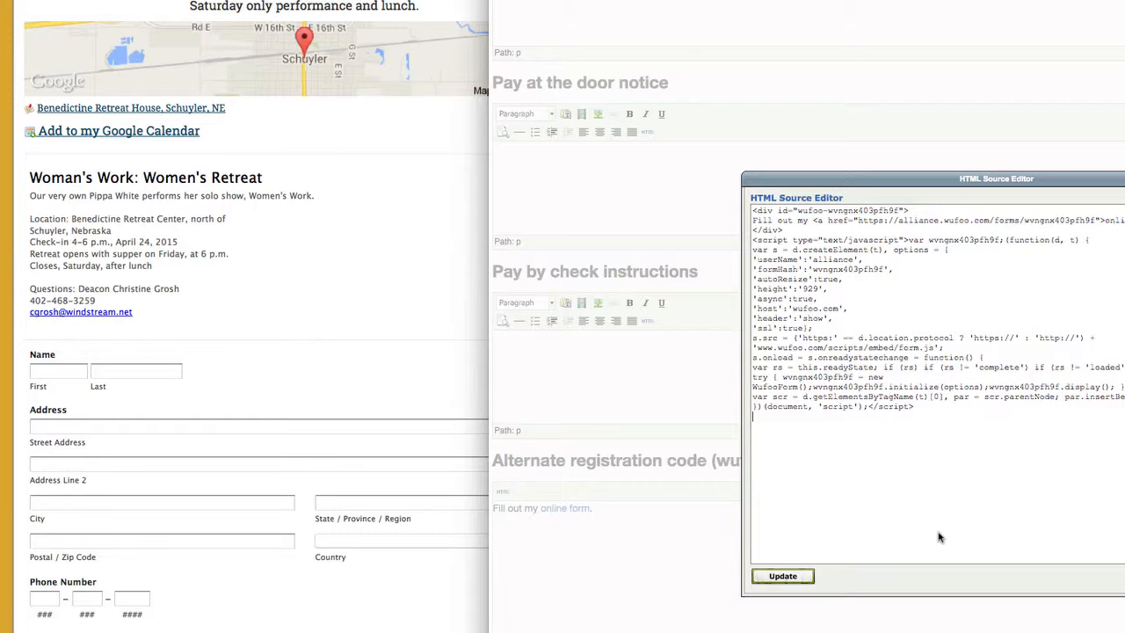
Step: Apply the verified Wufoo embed script to the registration field with Update
{"action": "left_click", "coordinate": [781, 576]}
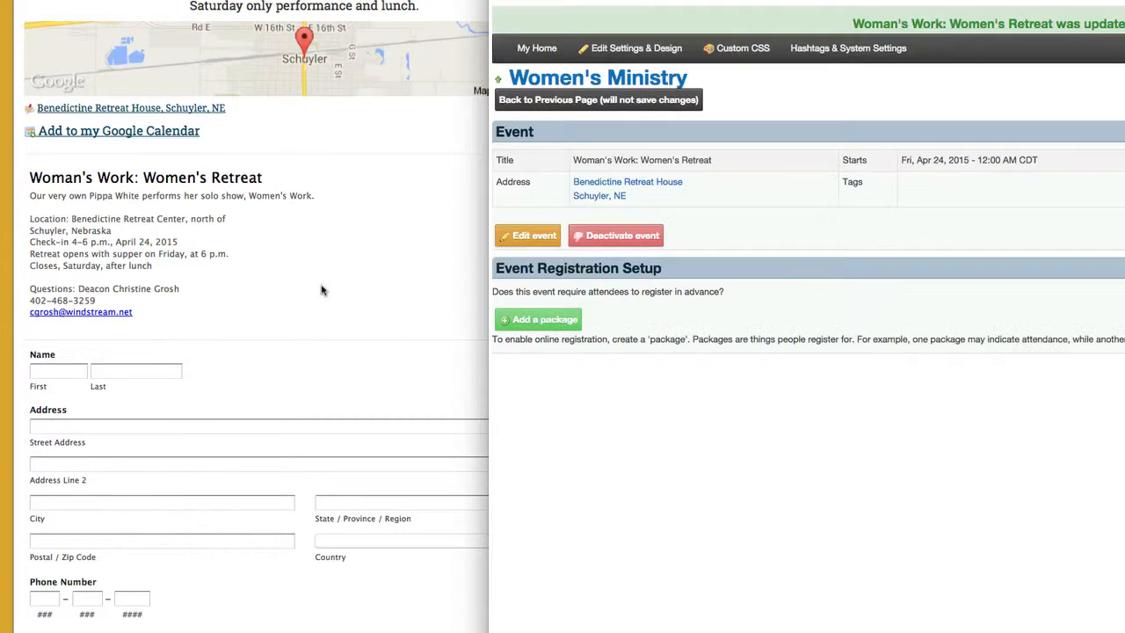
Step: Scroll the live event page to confirm the embedded Wufoo registration form appears beneath the details
{"action": "scroll", "scroll_direction": "down", "scroll_amount": 3}
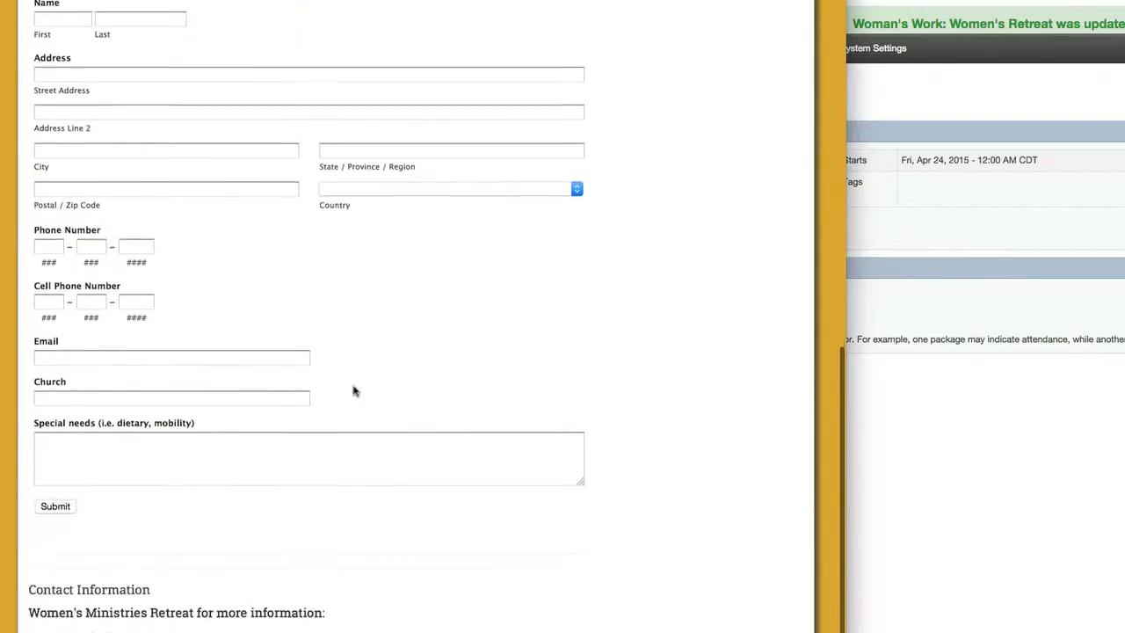
{"action": "scroll", "scroll_direction": "up", "scroll_amount": 3}
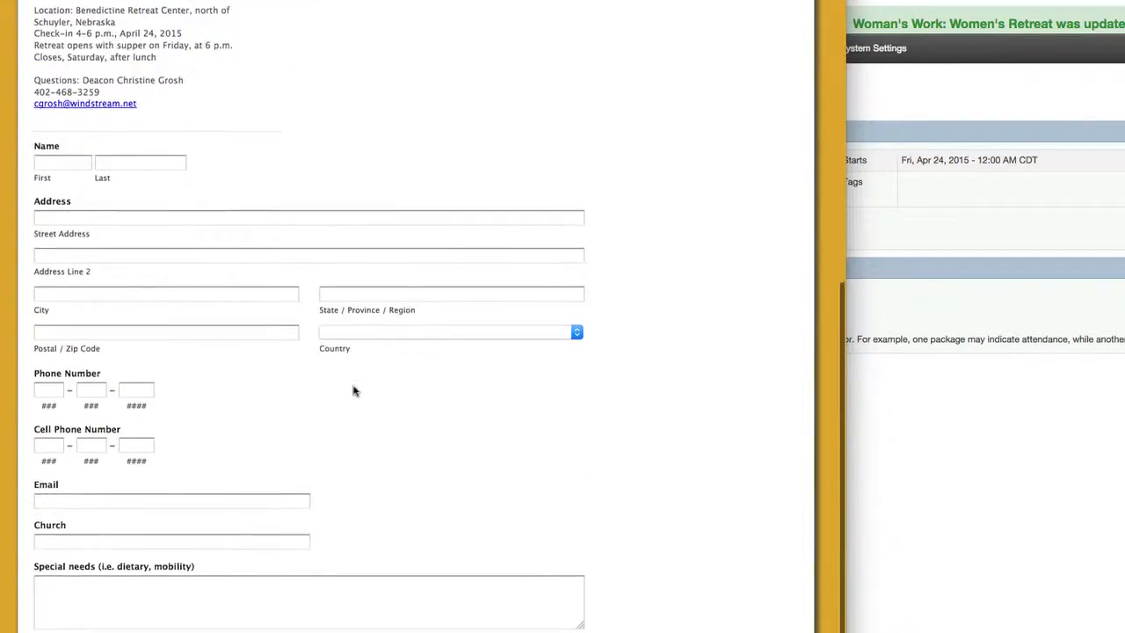
{"action": "scroll", "scroll_direction": "up", "scroll_amount": 3}
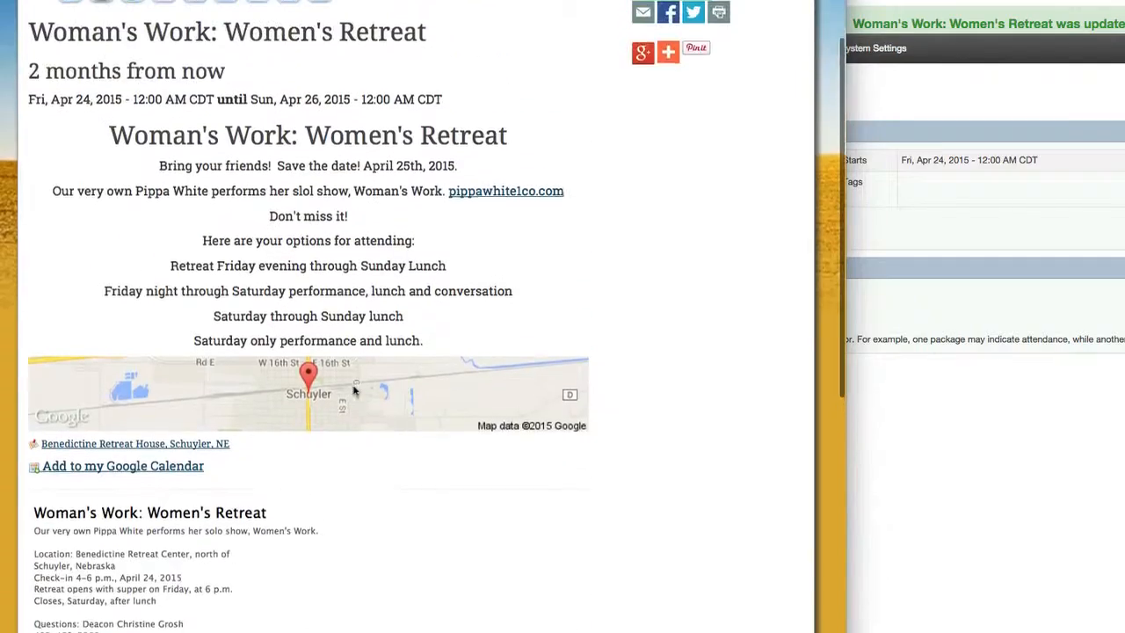